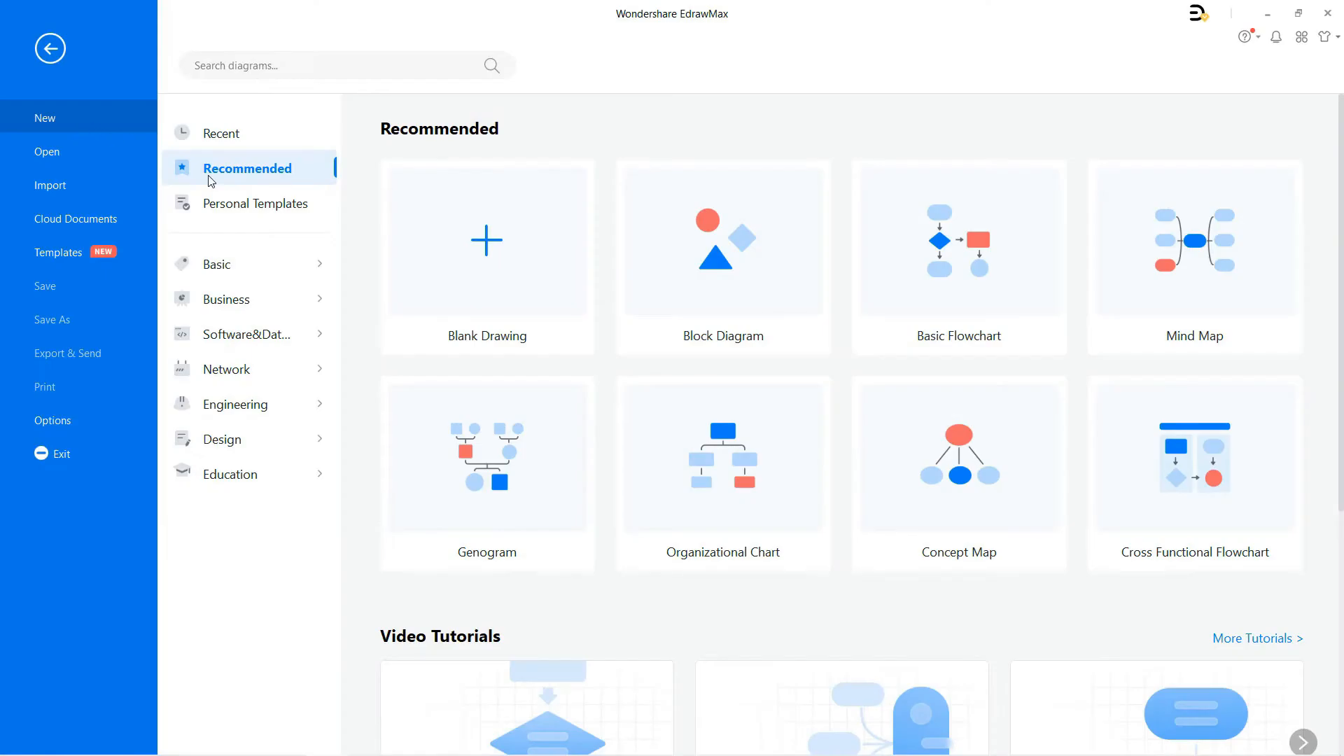
Create a blank Timelines drawing from Basic > Basic Diagram on the New screen
click(249, 264)
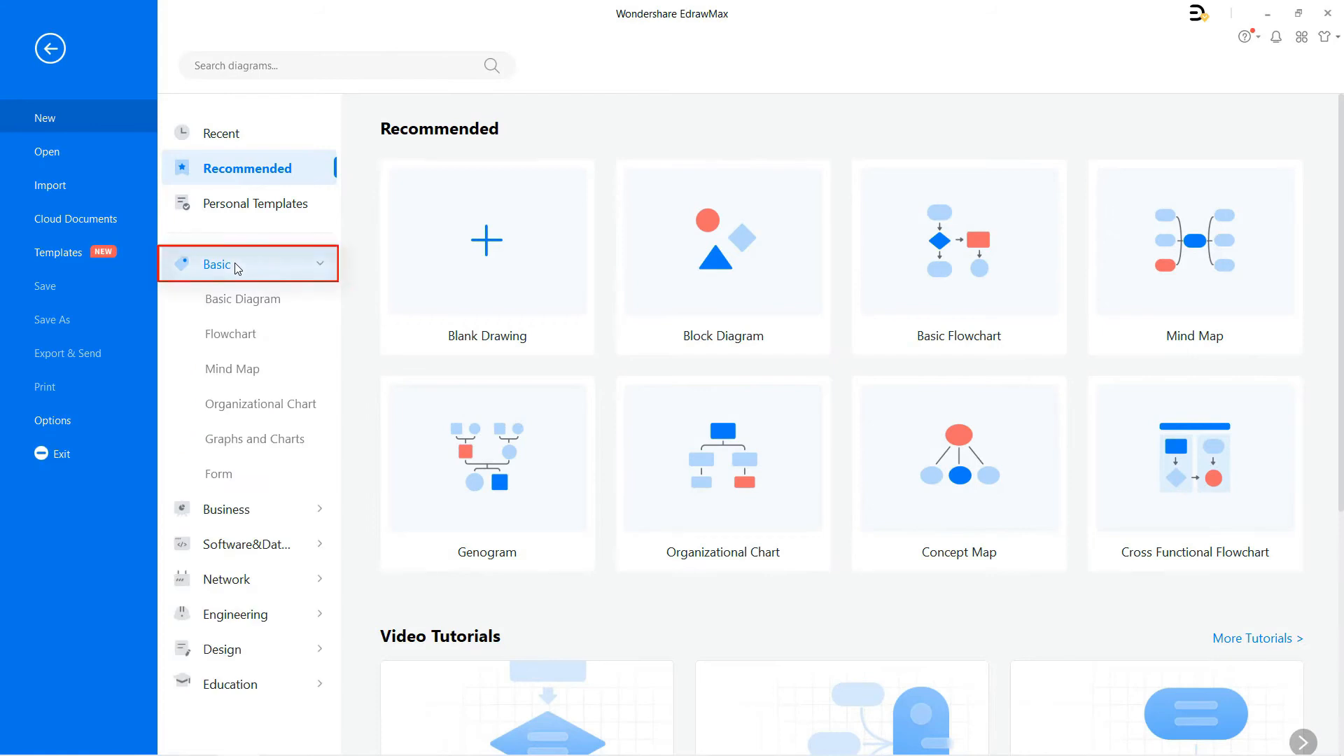
click(244, 298)
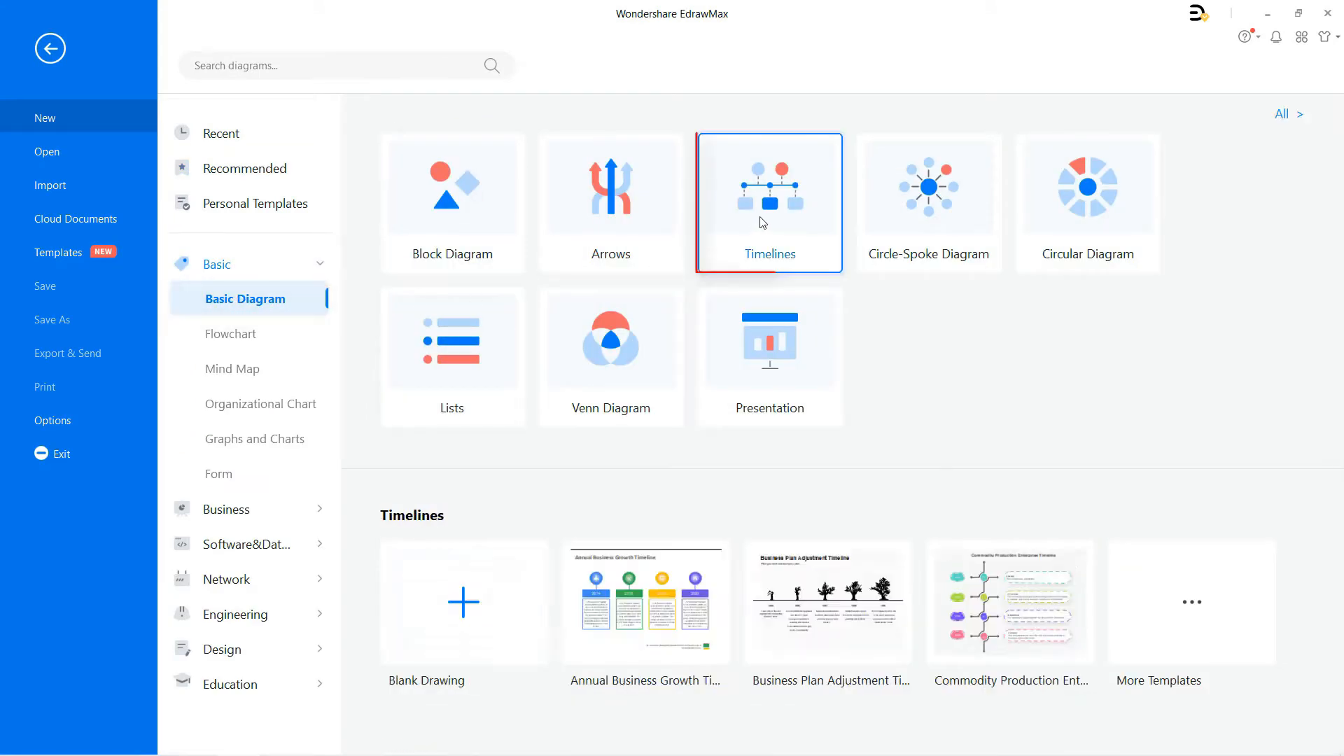
click(769, 203)
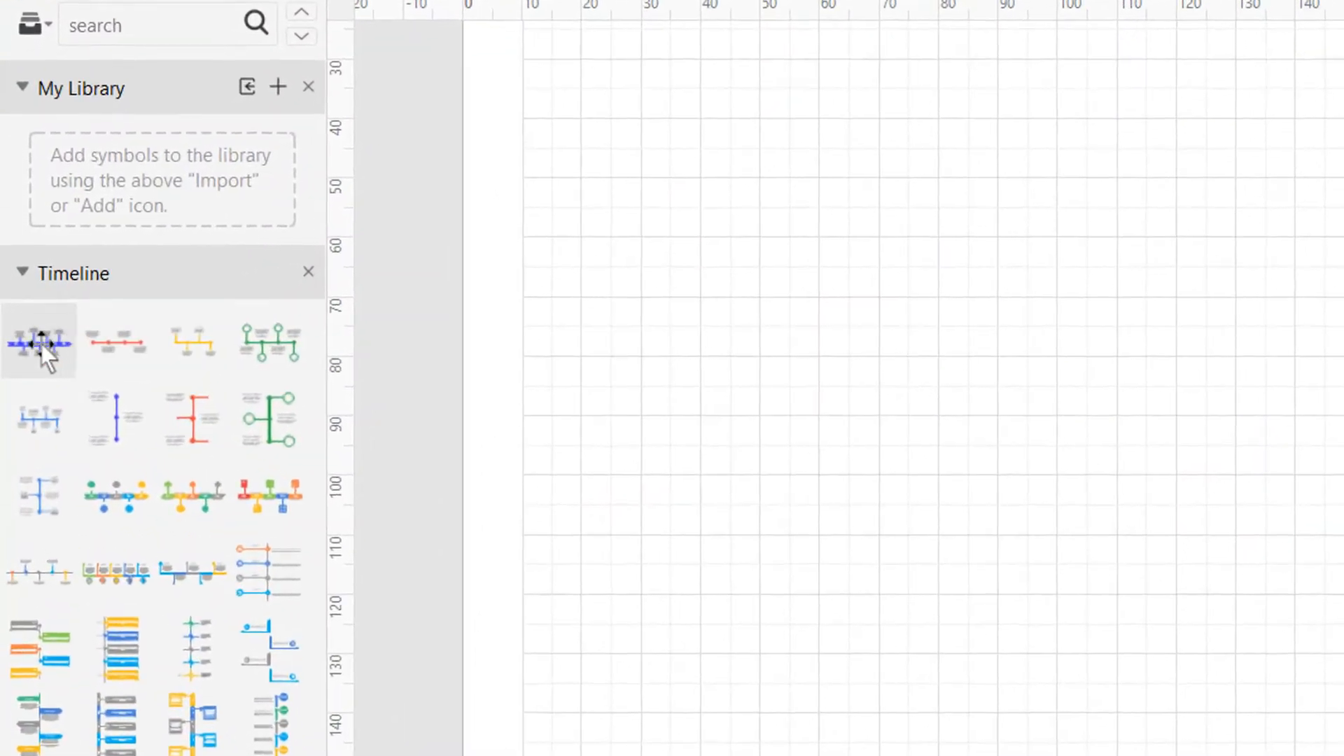
Drag the blue arrow timeline symbol (years 2021–2025) from the library onto the canvas
drag(39, 343, 746, 392)
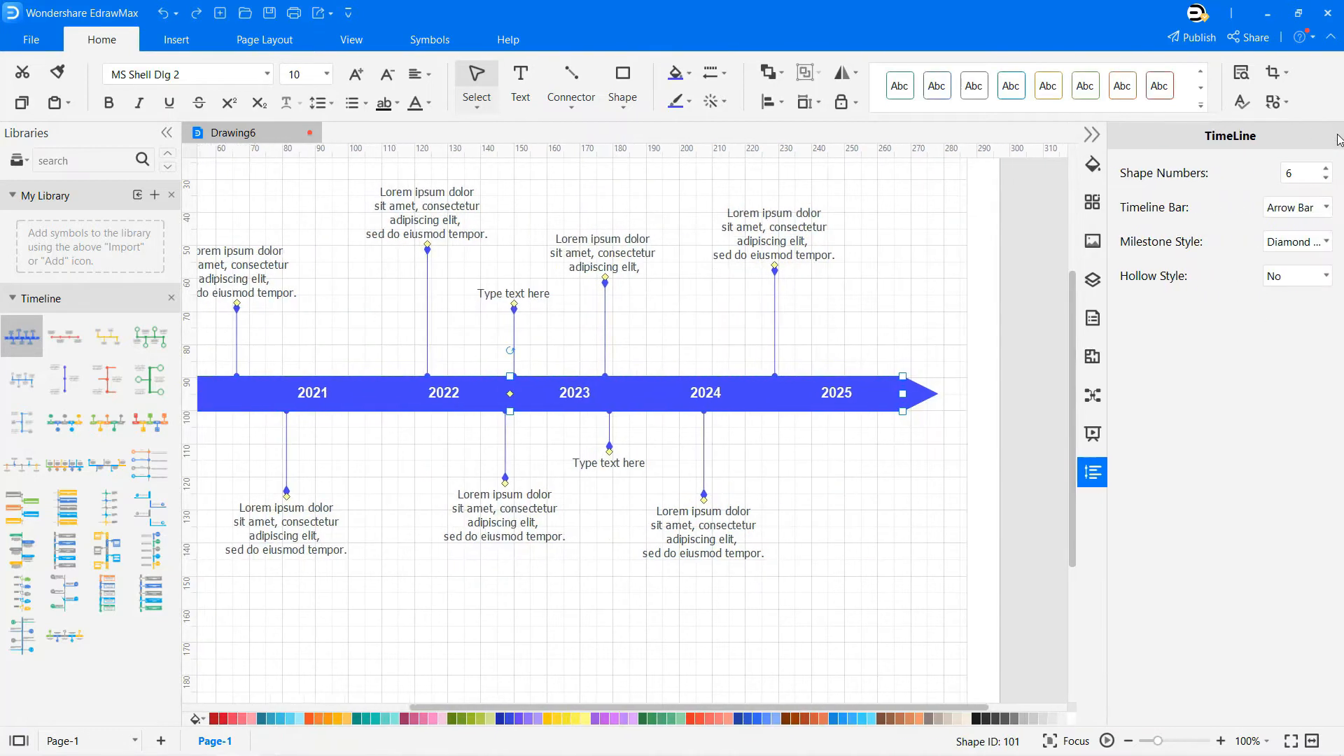
Set Shape Numbers 8, Rectangle bar, 1 Side Circle milestones and Hollow Yes
click(1327, 168)
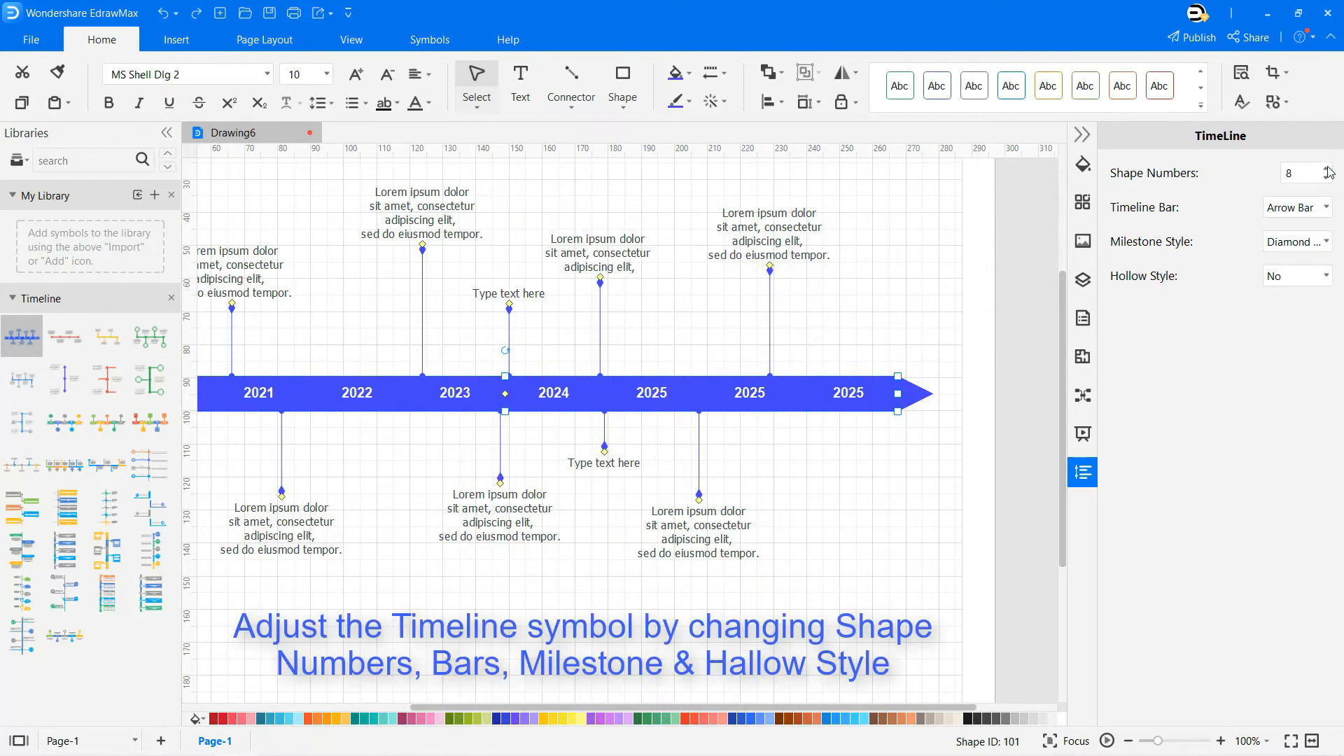
click(1296, 208)
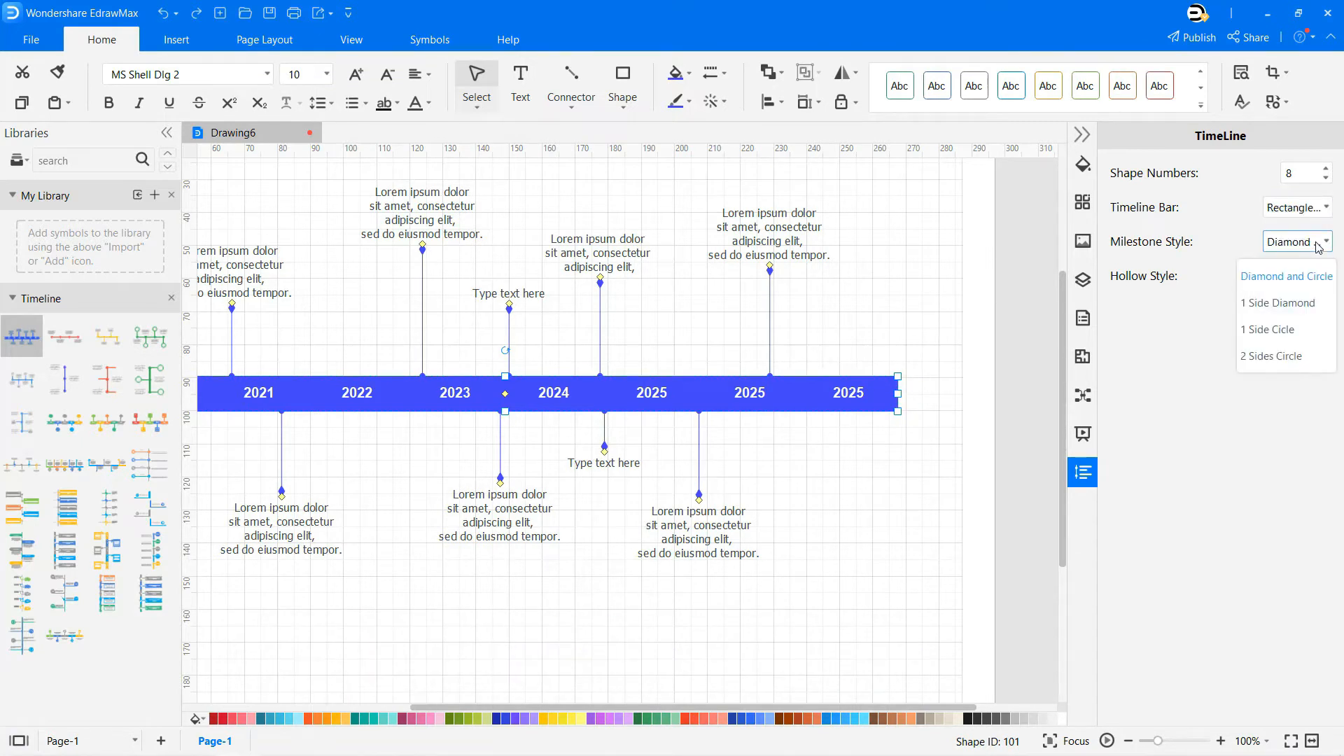
click(1269, 329)
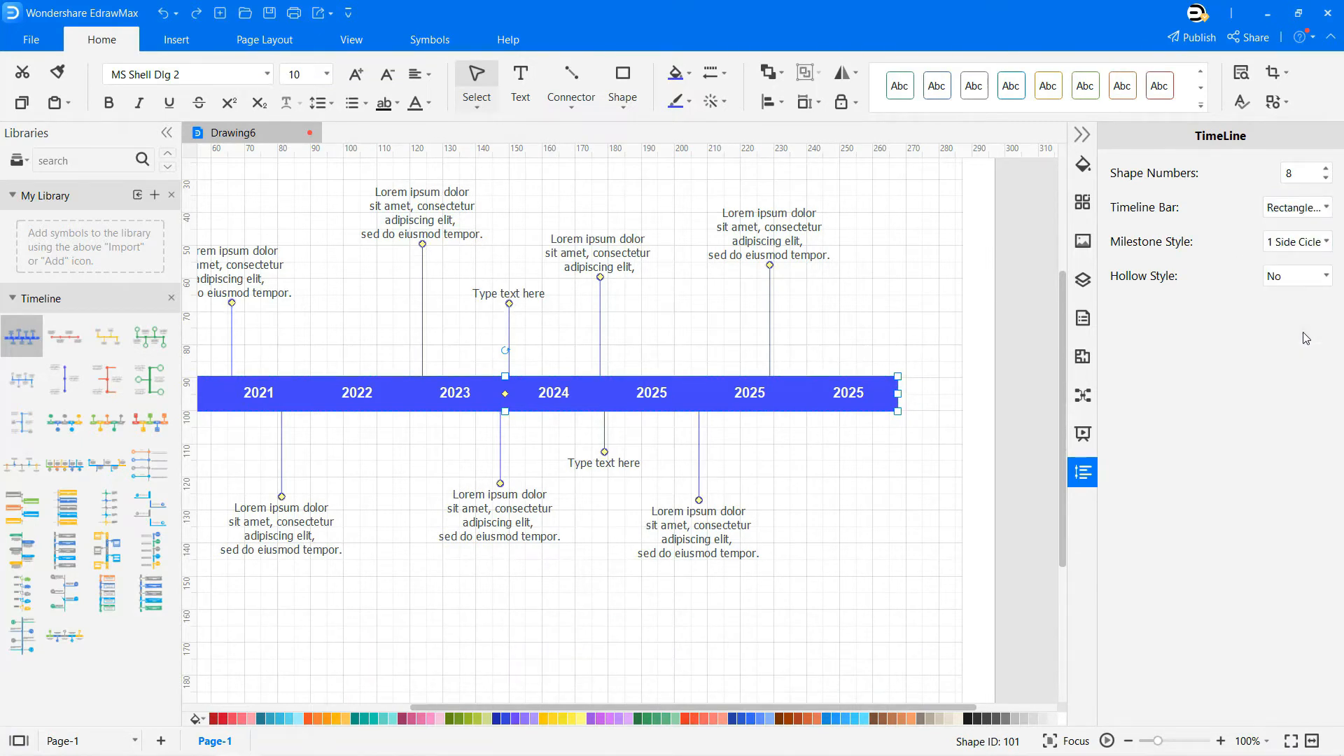
click(1295, 276)
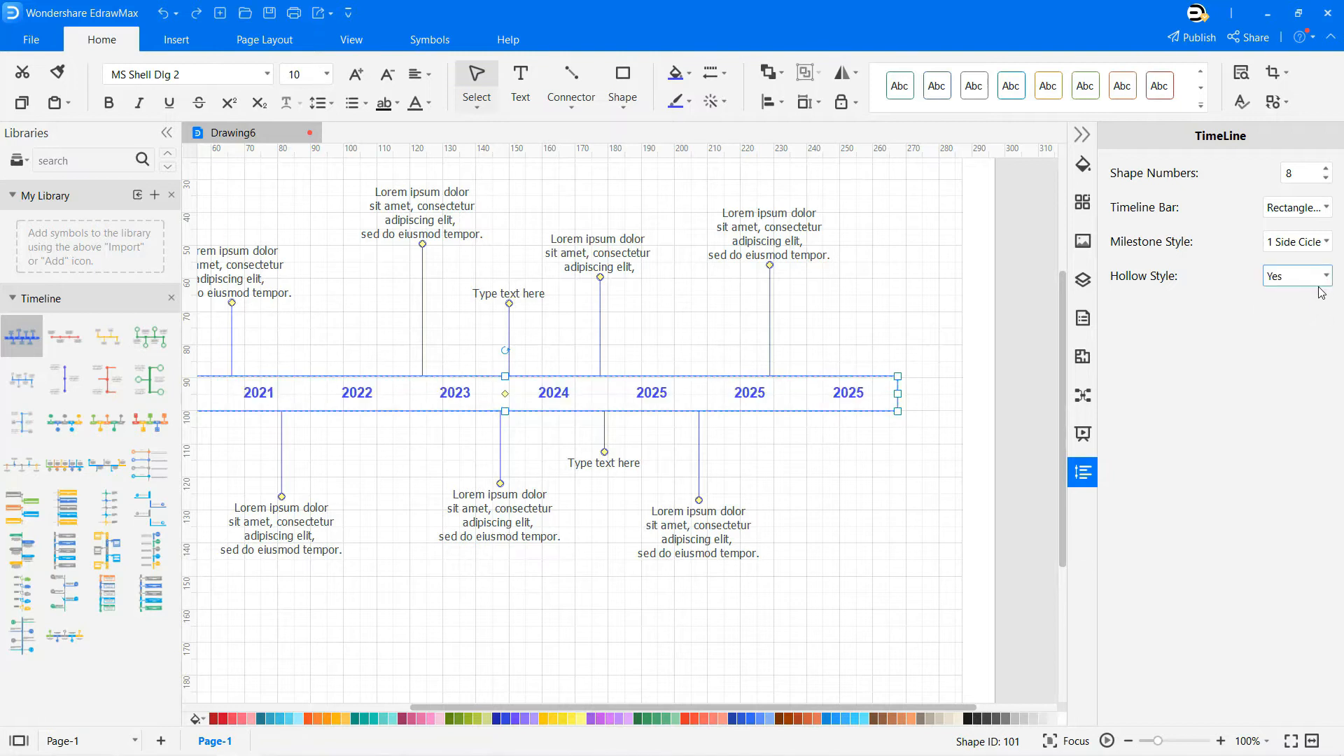
In a new drawing, insert a colorful chevron icon timeline via Insert > Timeline
click(219, 13)
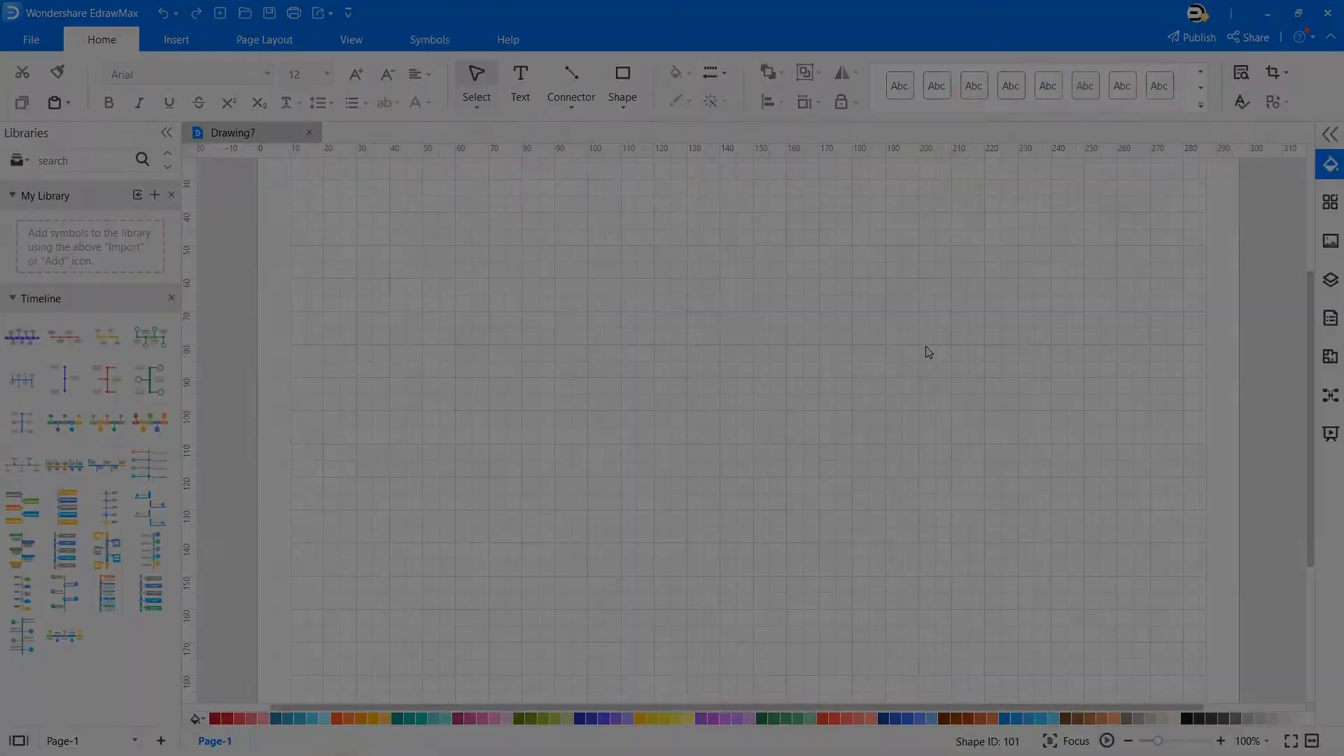
click(176, 39)
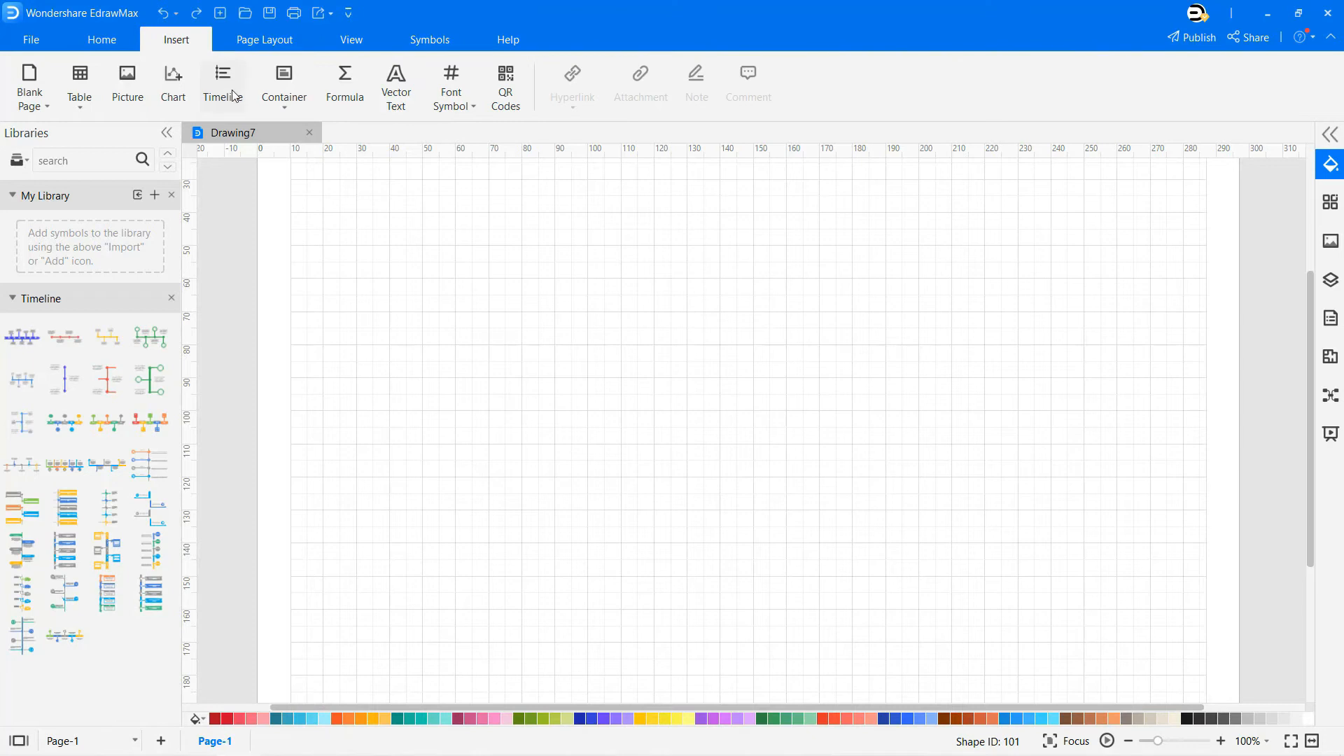
click(223, 81)
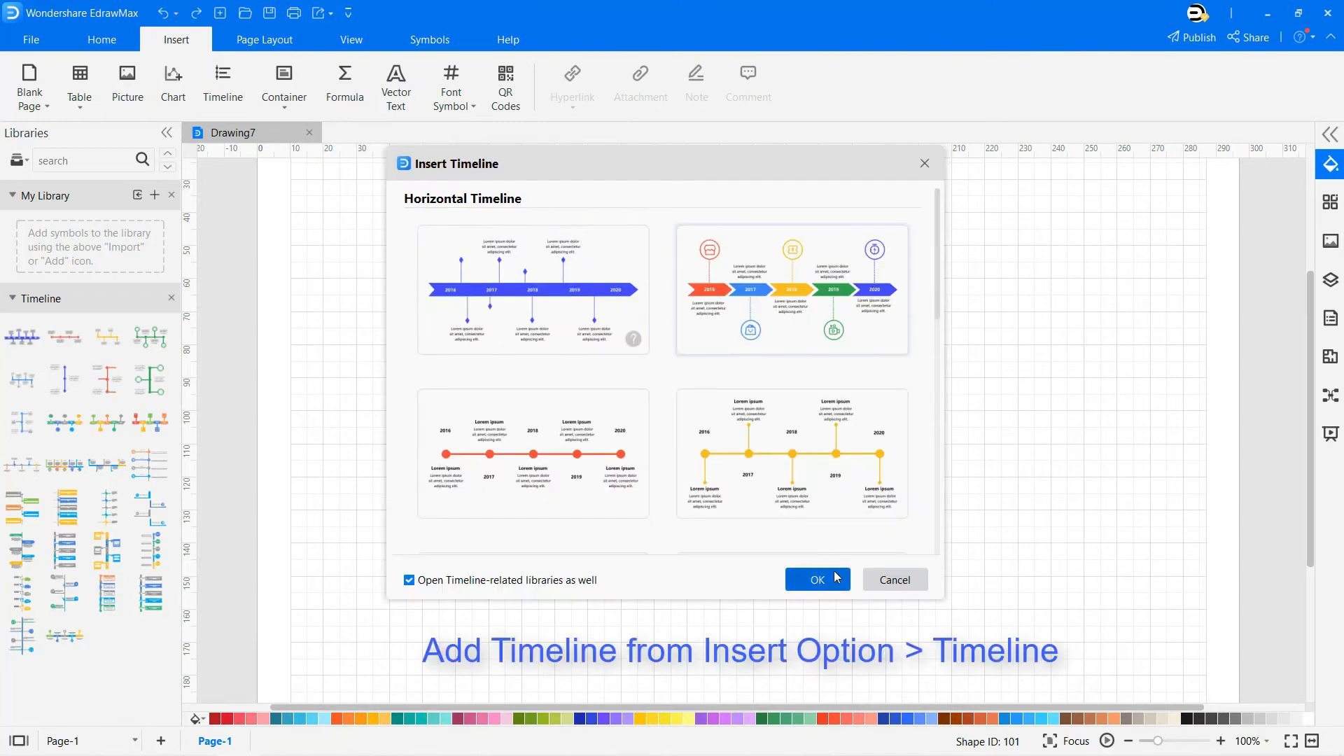
click(815, 580)
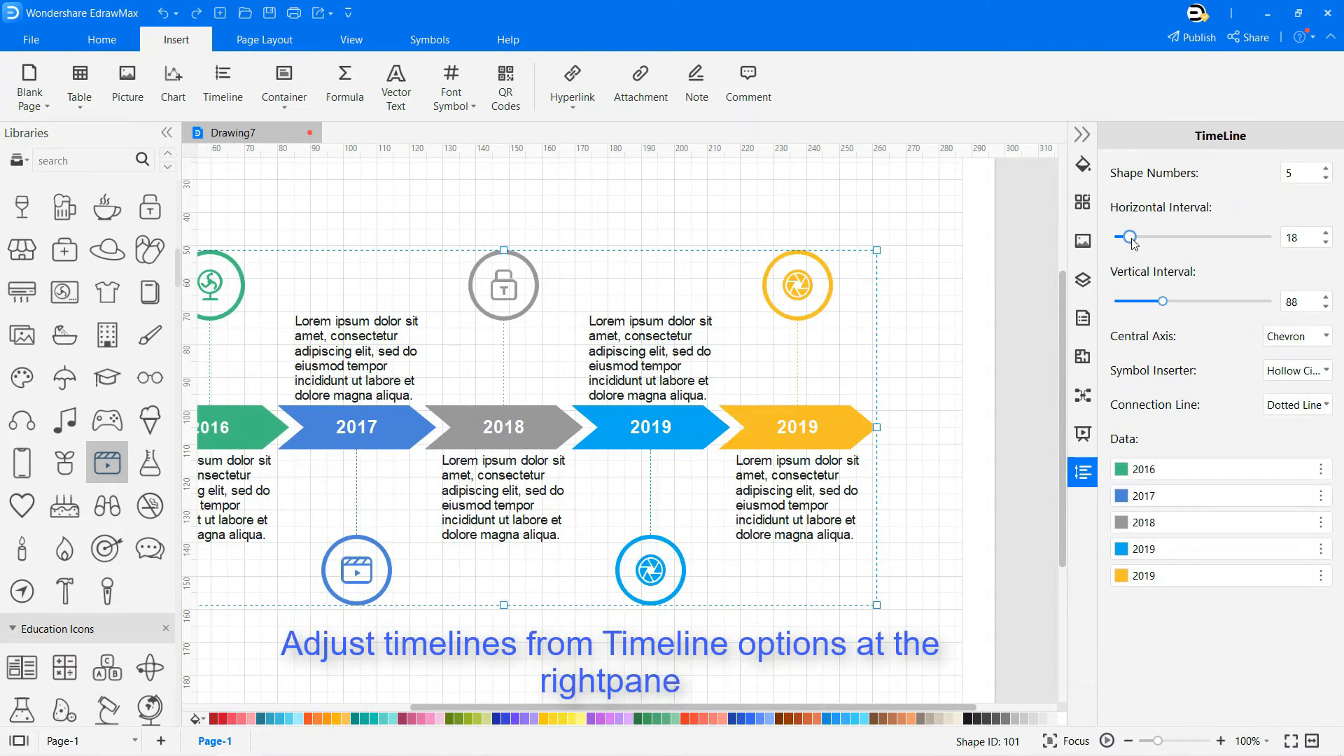
Set Horizontal Interval to 24 and Vertical Interval to 81
drag(1130, 237, 1133, 237)
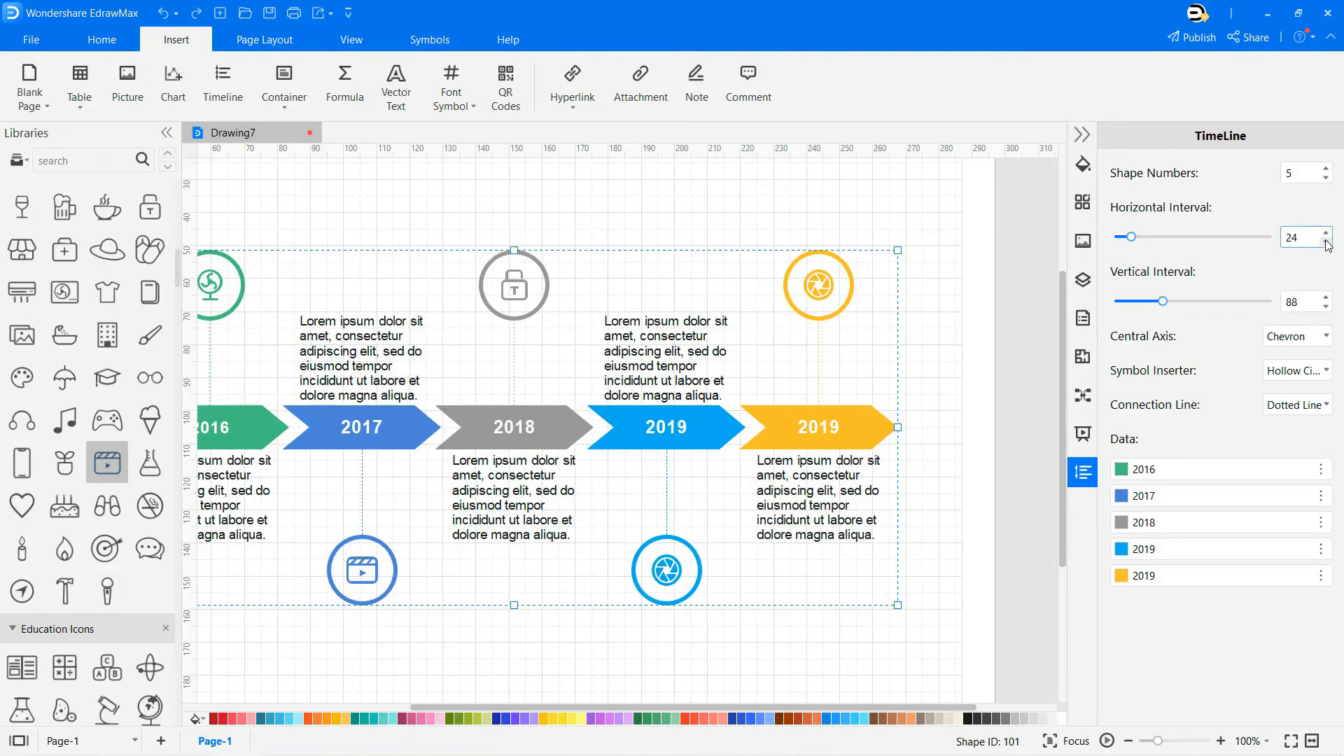
drag(1164, 301, 1171, 301)
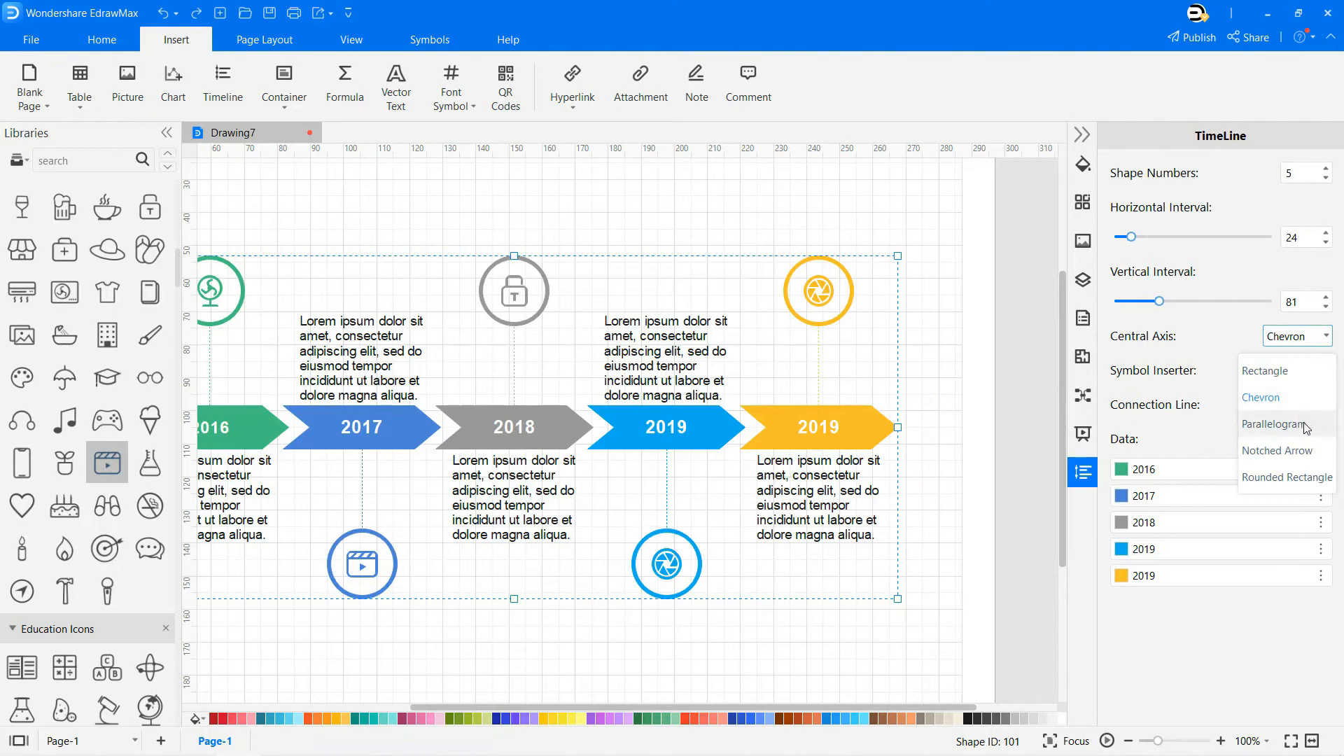
Use Rounded Rectangle central axis, Hollow Hexagon symbol inserter and solid connection lines
click(1285, 477)
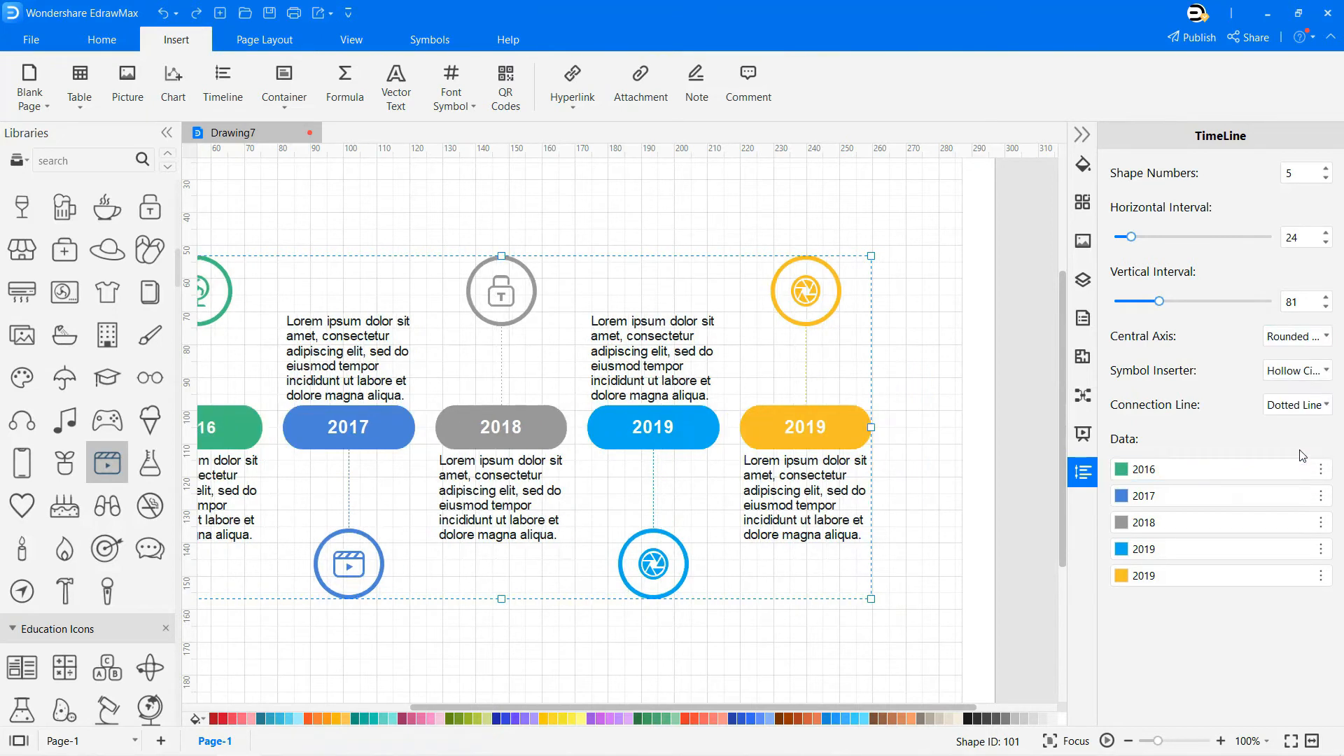
click(1295, 369)
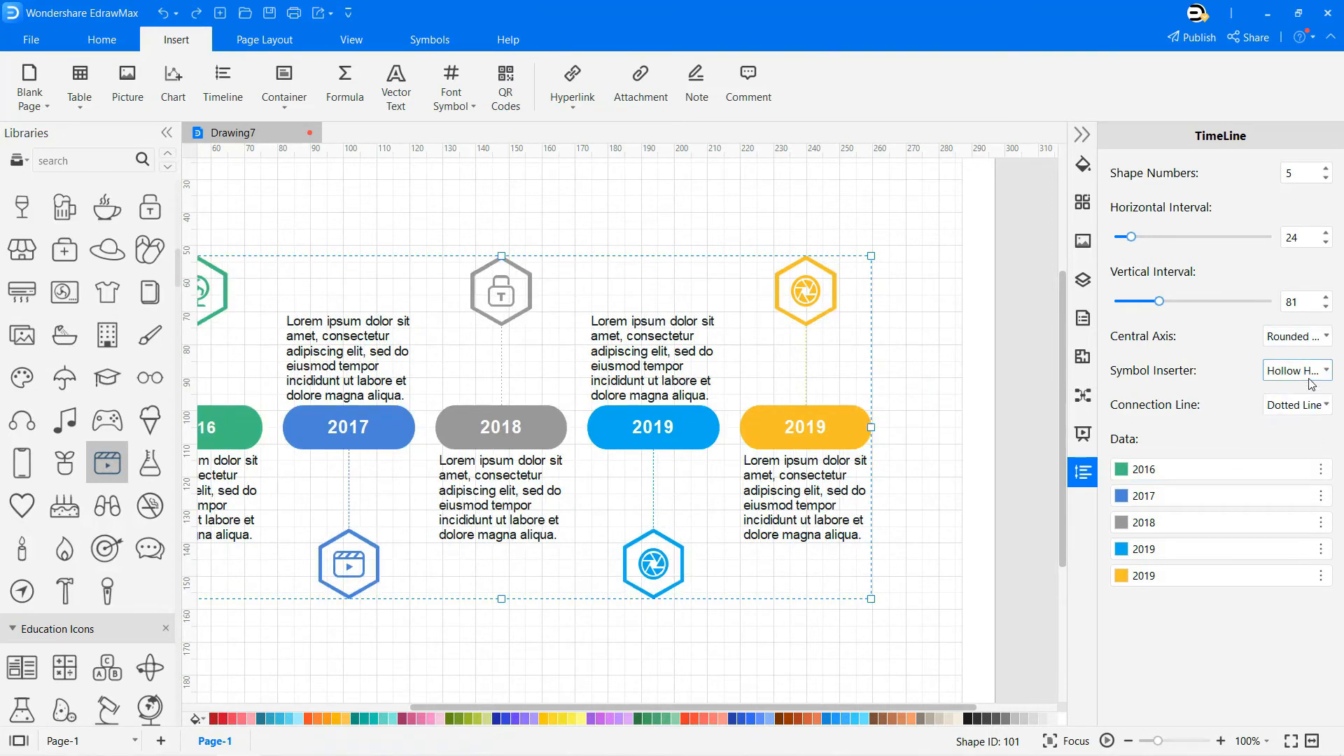
click(1296, 405)
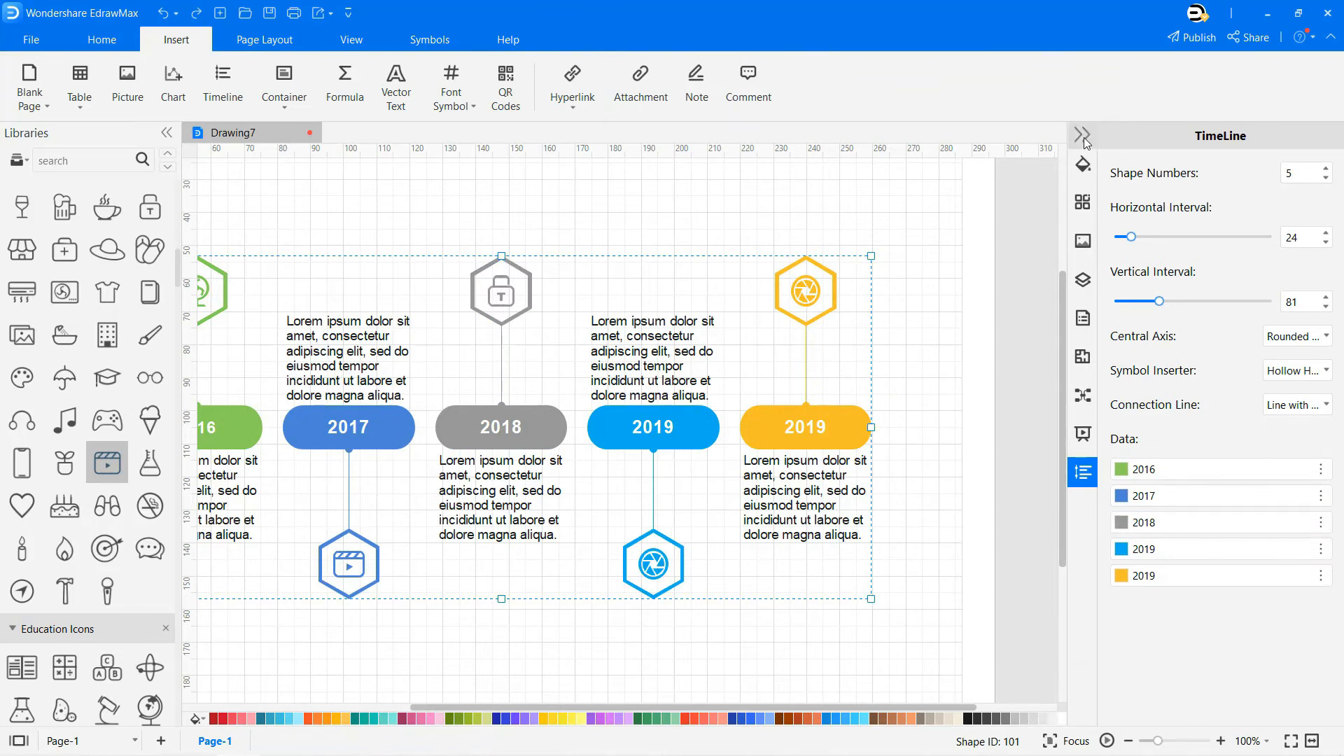
click(29, 39)
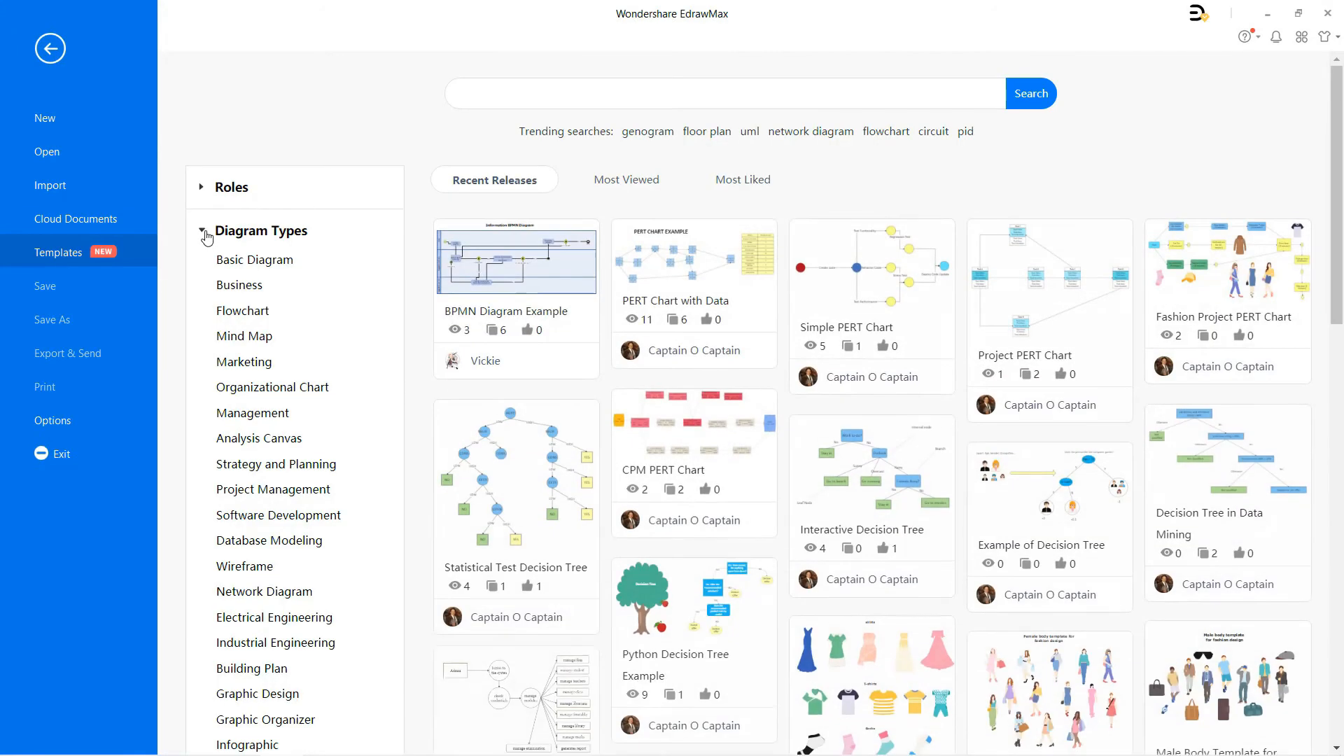
Show Diagram Types > Business > Timelines templates such as Edraw Project Timeline
click(240, 284)
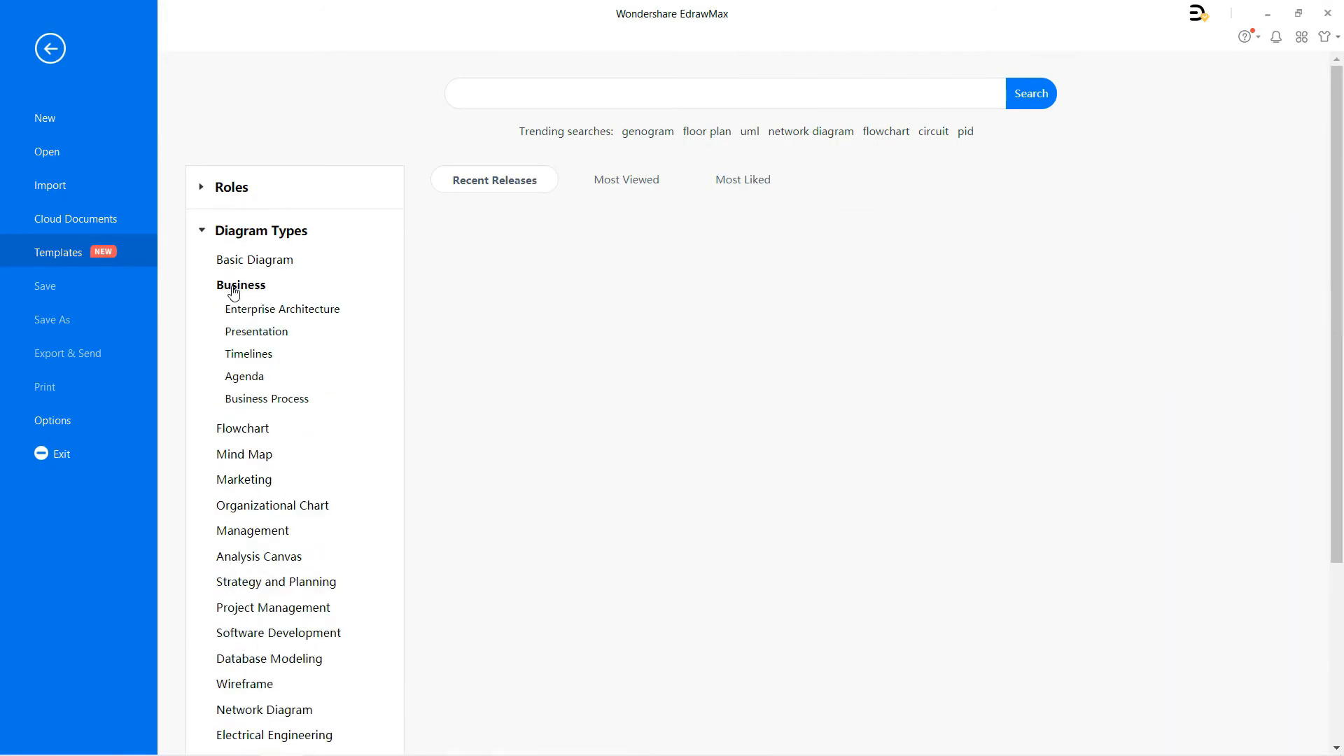
click(248, 353)
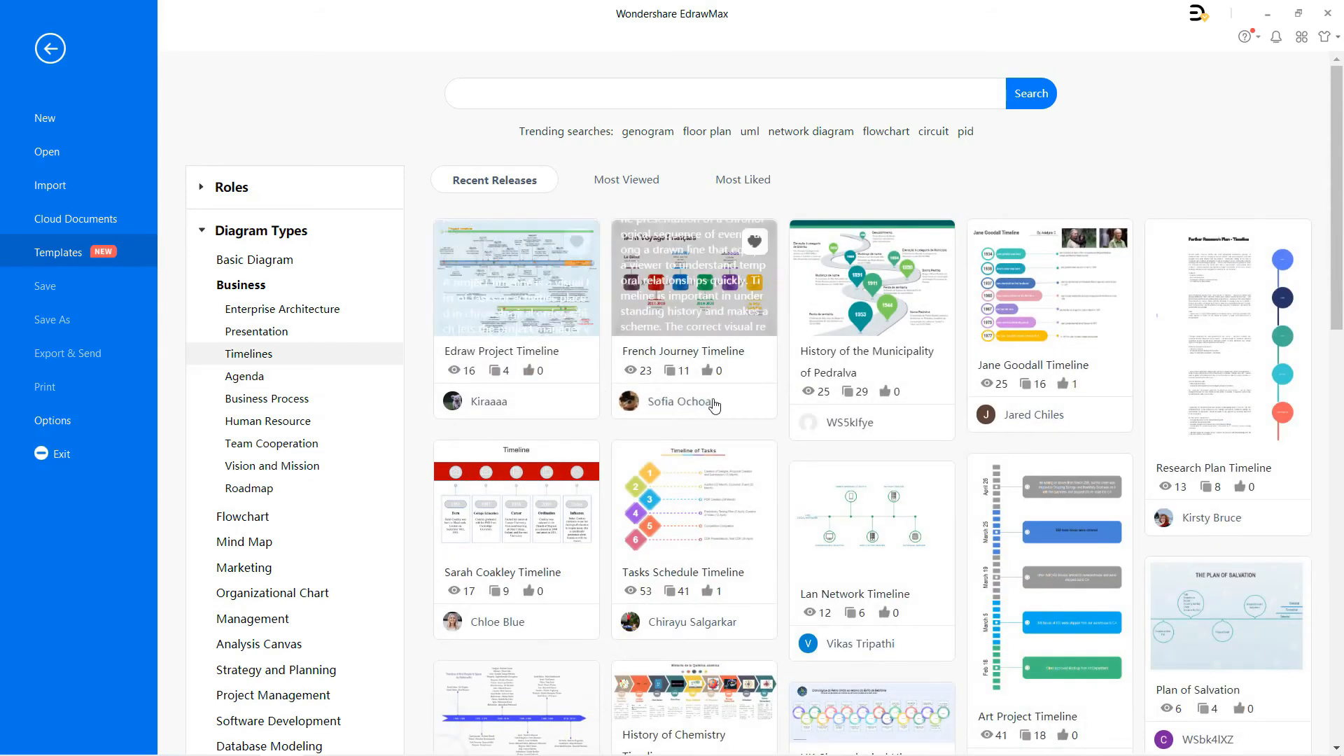
scroll(down, 3)
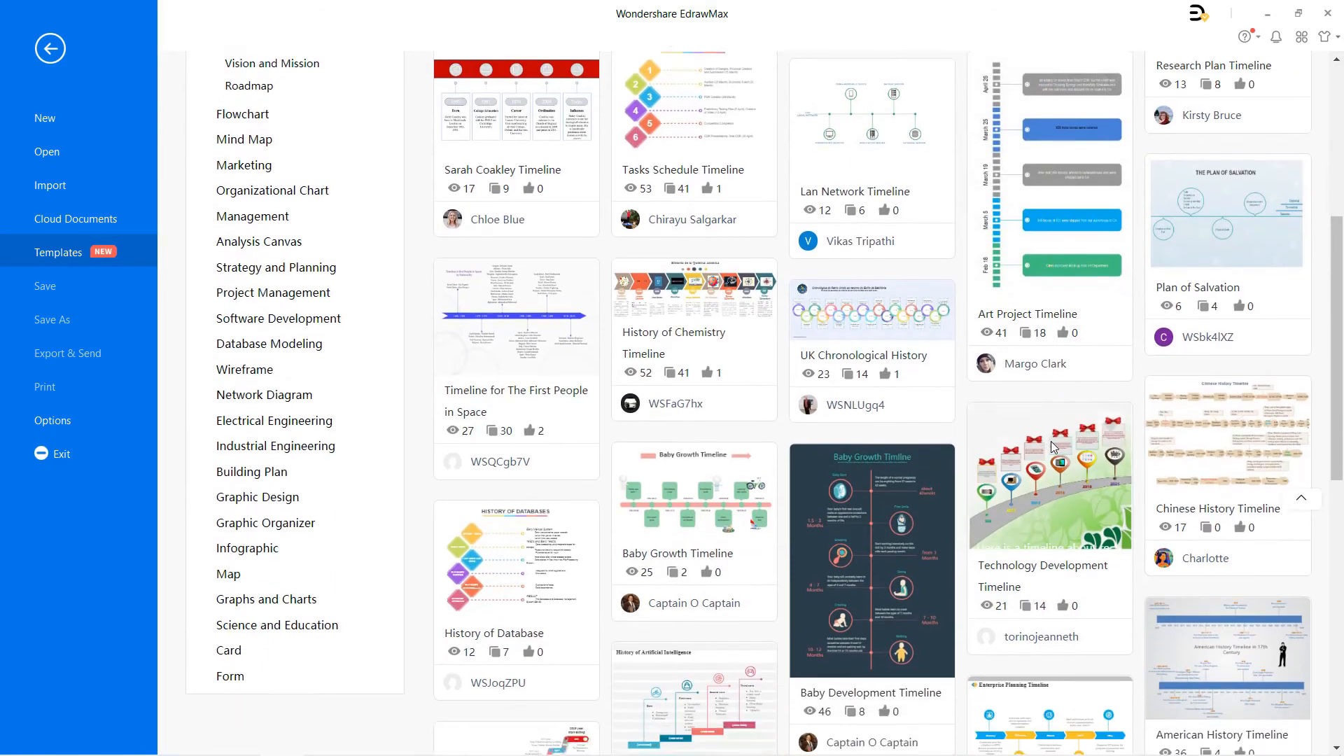
scroll(down, 3)
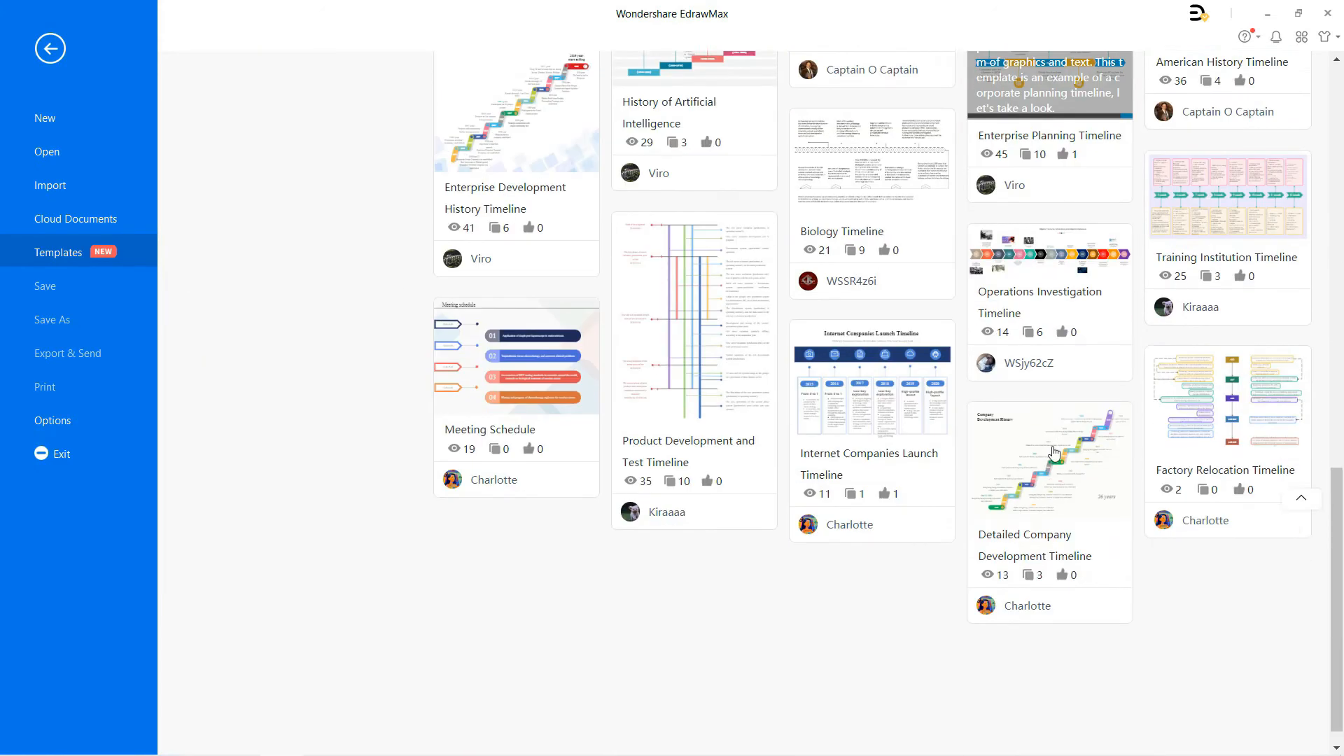
scroll(down, 3)
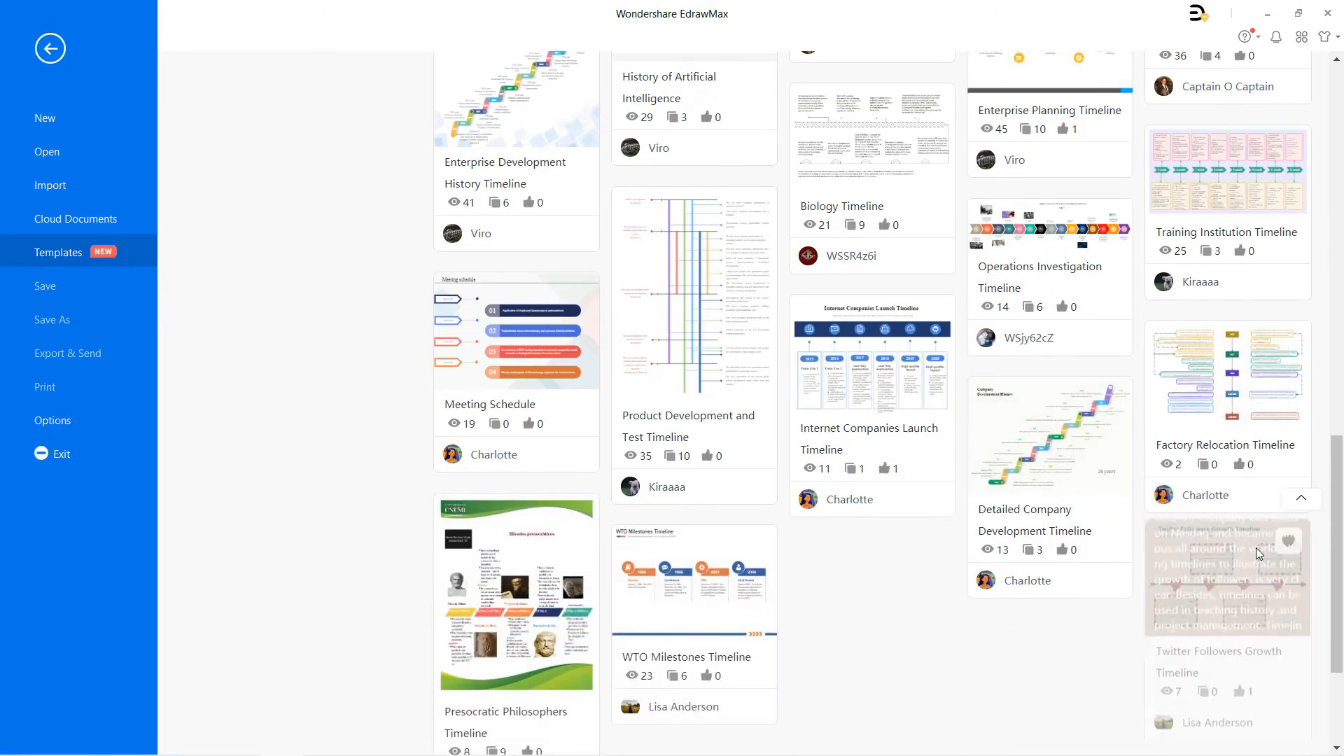
scroll(down, 3)
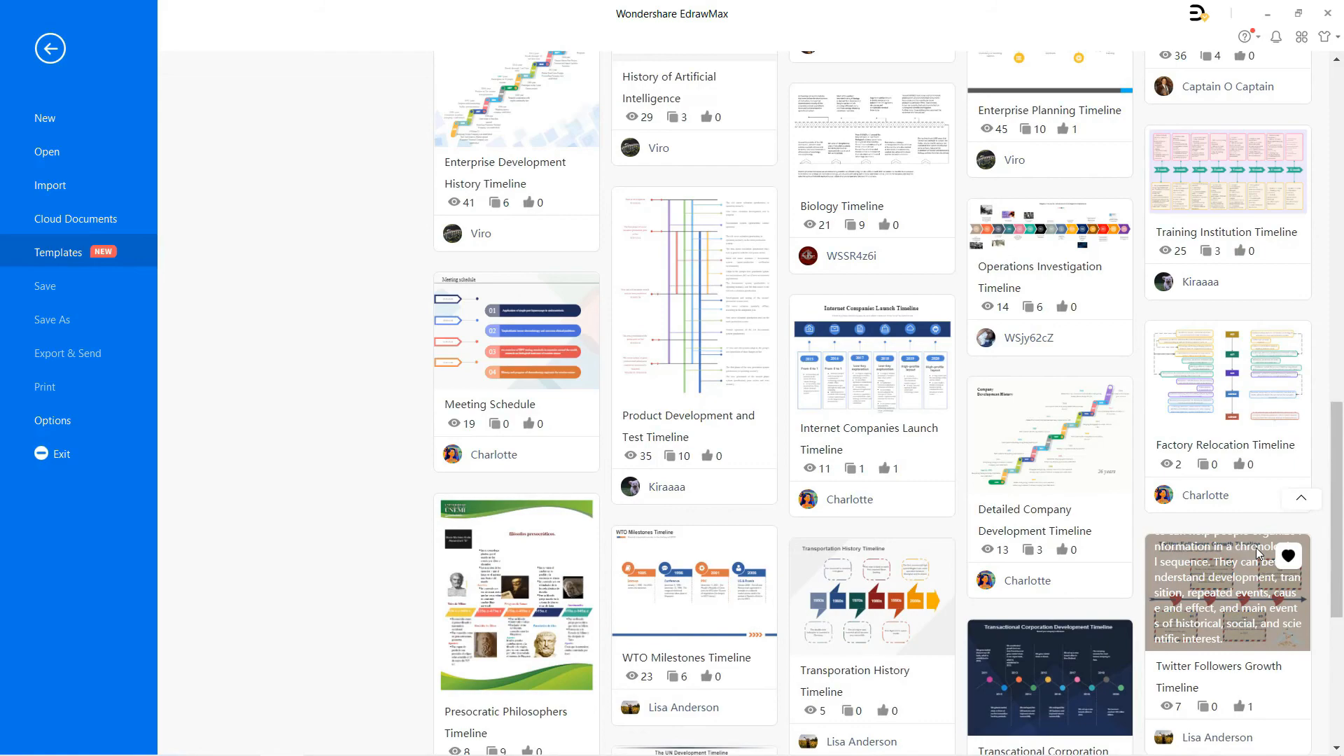